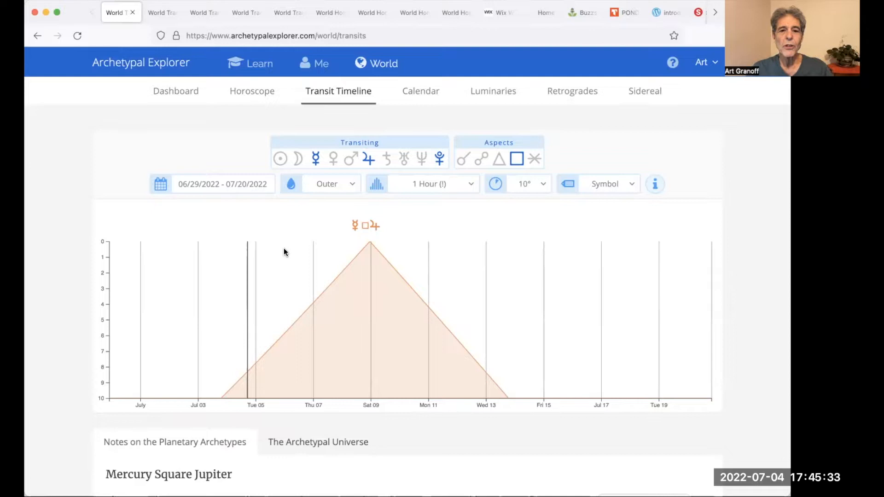
- Switch to the Mars conjunct Uranus transit timeline peaking in early August 2022
{"action": "left_click", "coordinate": [156, 11]}
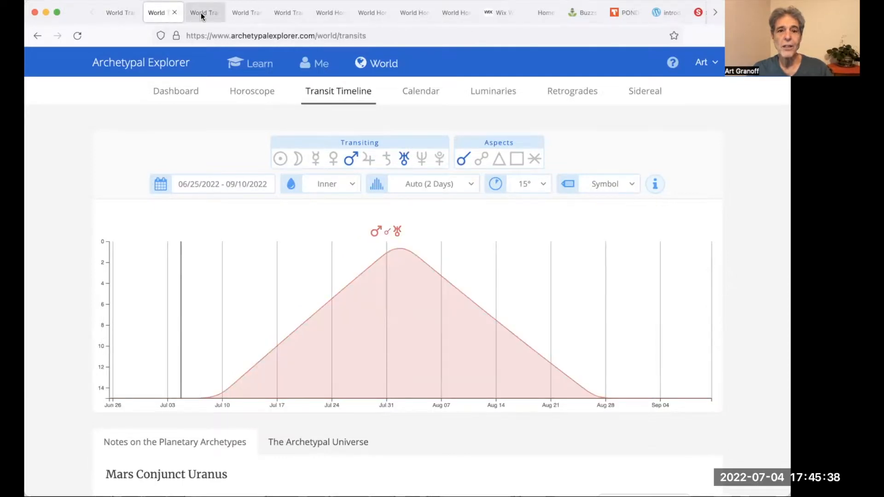
- Switch to the Mercury opposite Pluto transit timeline peaking in mid-July 2022
{"action": "left_click", "coordinate": [198, 12]}
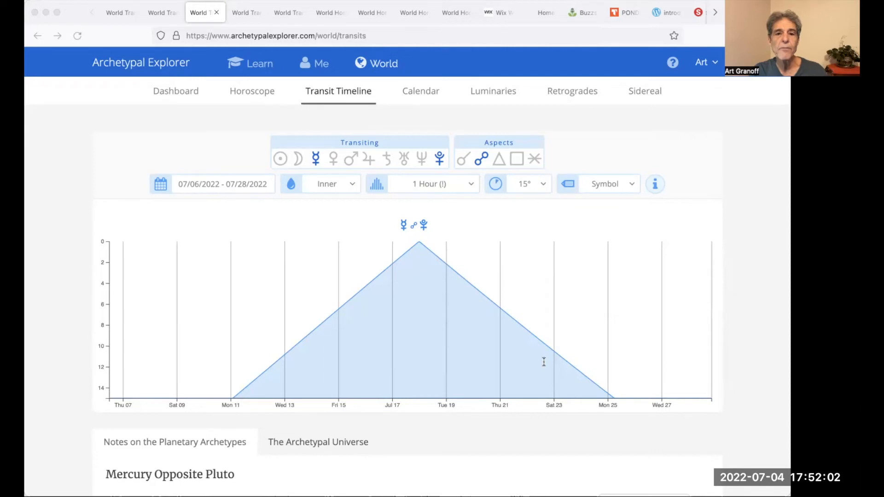
{"action": "mouse_move", "coordinate": [447, 299]}
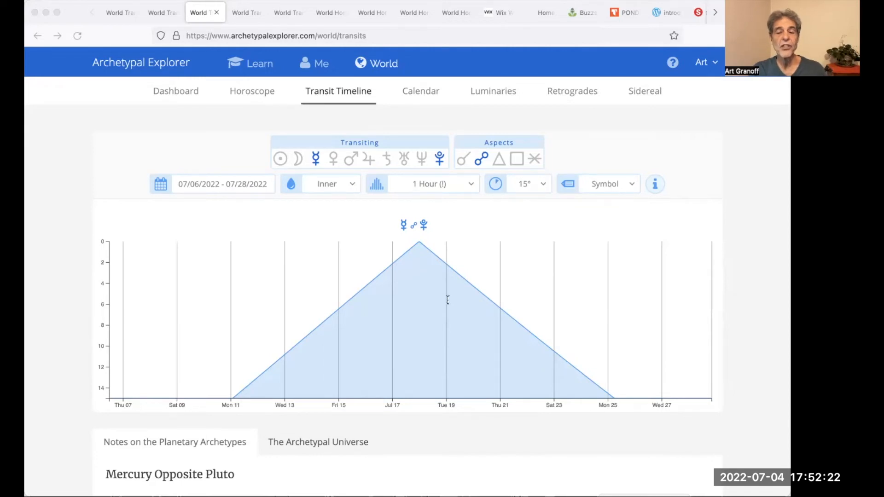